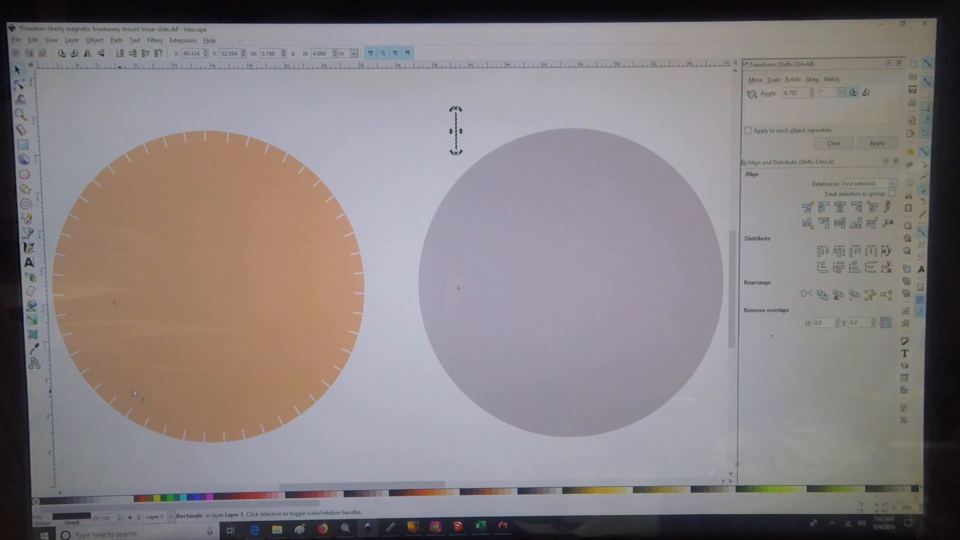
{"action": "mouse_move", "coordinate": [401, 432]}
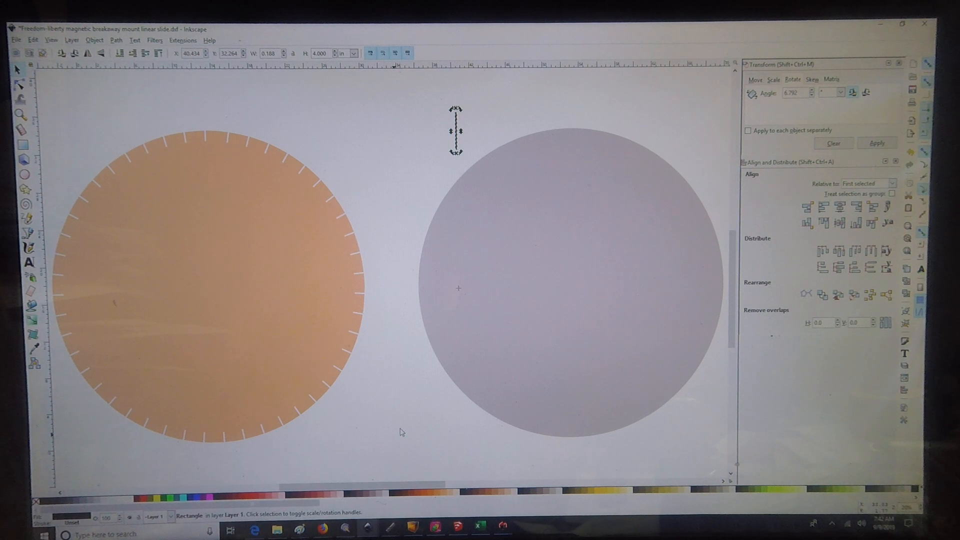
{"action": "mouse_move", "coordinate": [346, 393]}
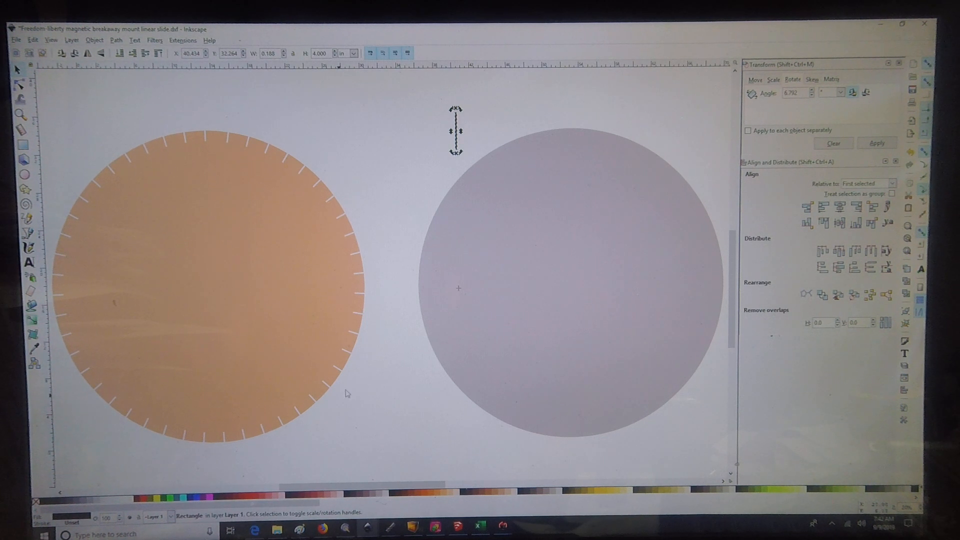
{"action": "mouse_move", "coordinate": [196, 217]}
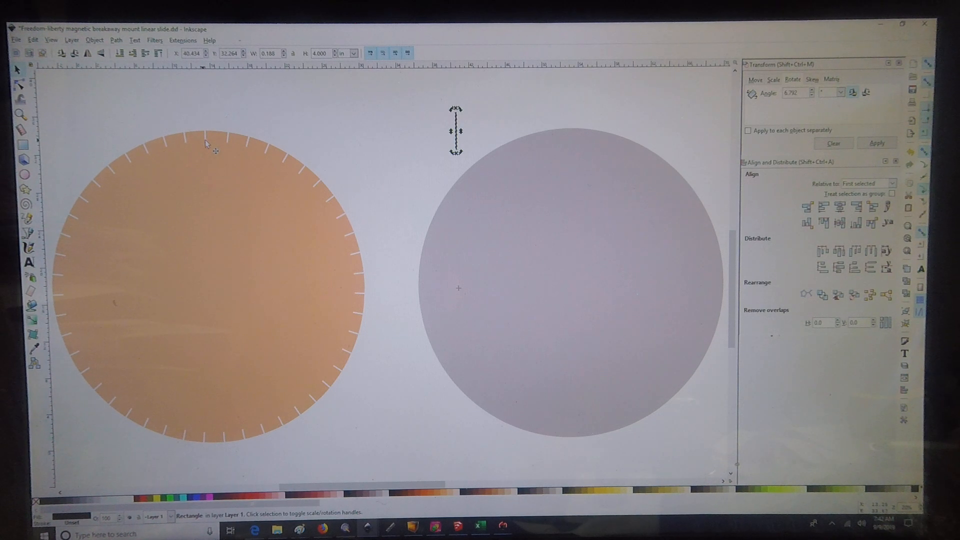
{"action": "mouse_move", "coordinate": [279, 314]}
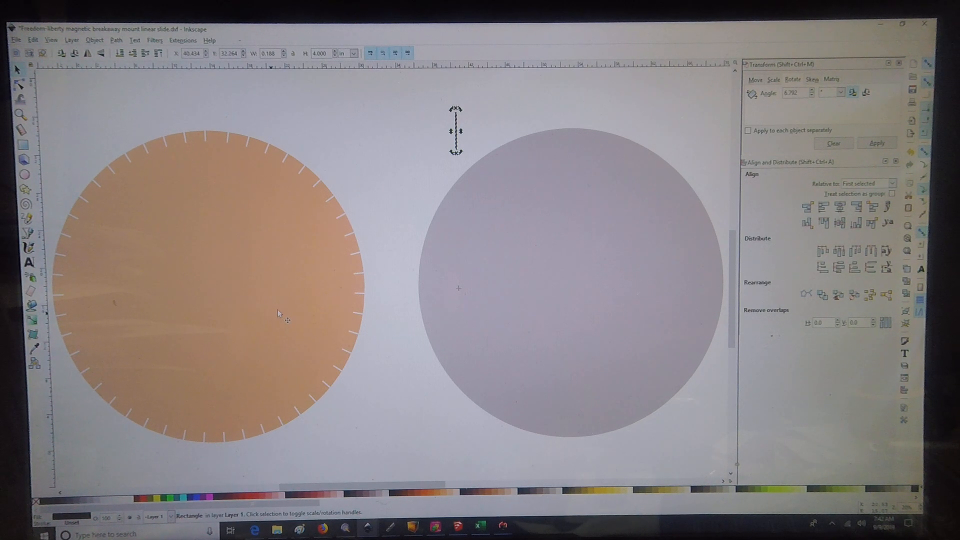
{"action": "mouse_move", "coordinate": [395, 413]}
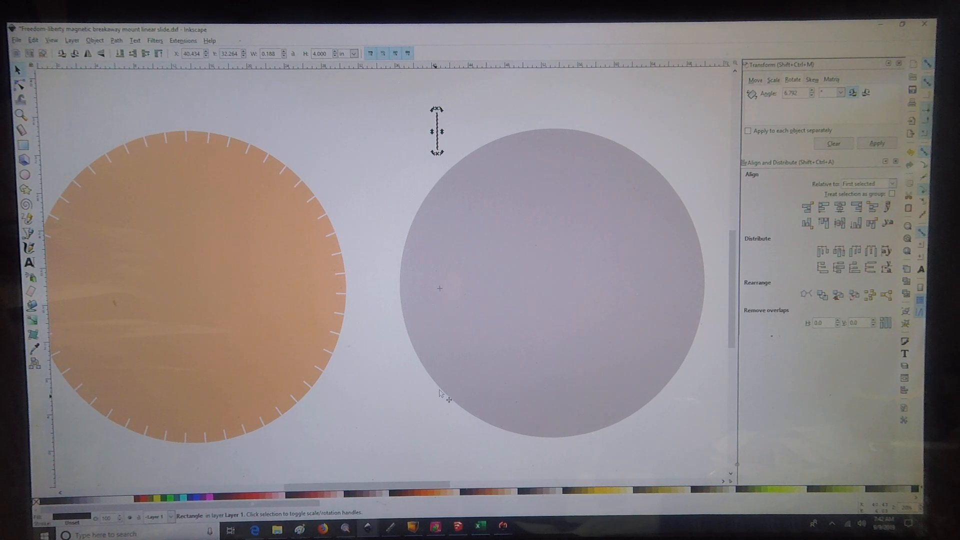
Deselect the slot rectangle, then reselect it to show its rotate handles.
{"action": "left_click", "coordinate": [439, 289]}
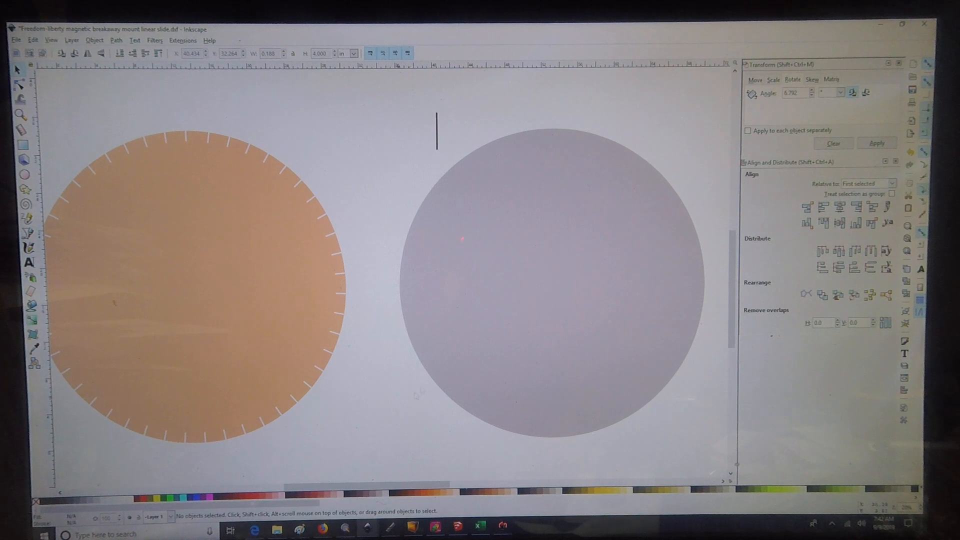
{"action": "left_click", "coordinate": [551, 284]}
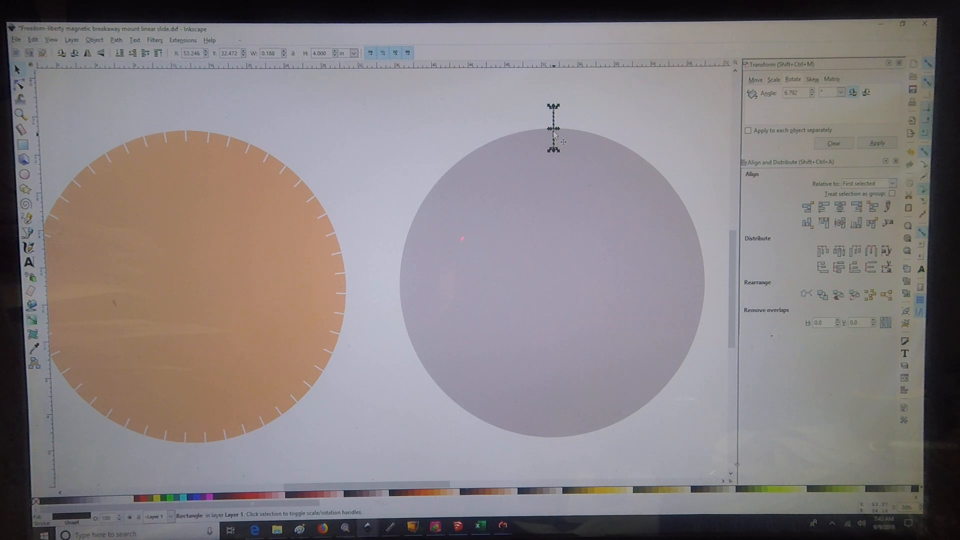
{"action": "mouse_move", "coordinate": [560, 121]}
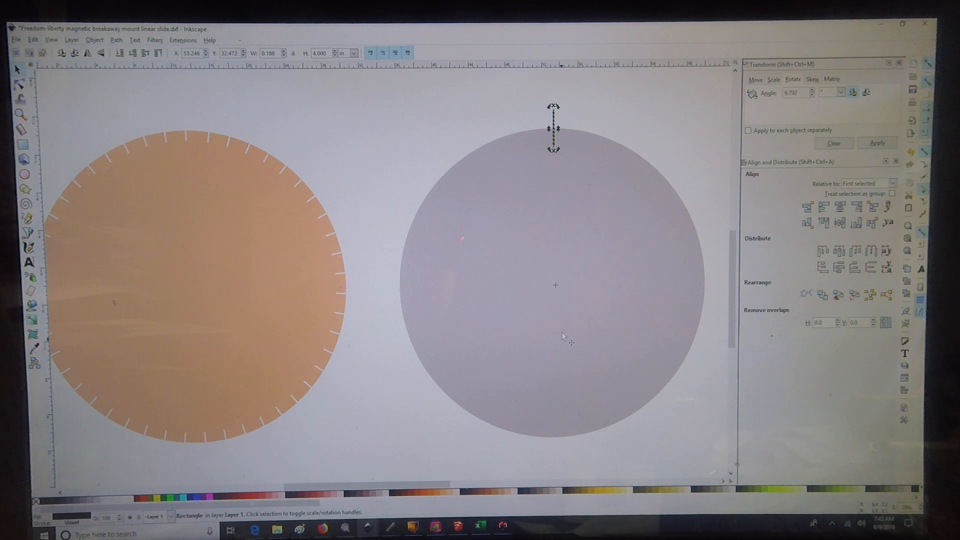
{"action": "mouse_move", "coordinate": [554, 288]}
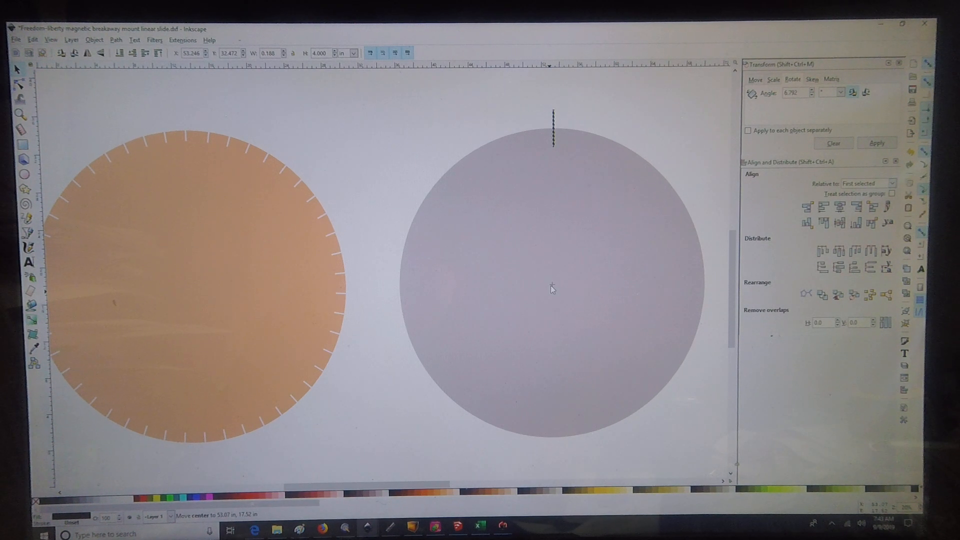
{"action": "left_click", "coordinate": [552, 129]}
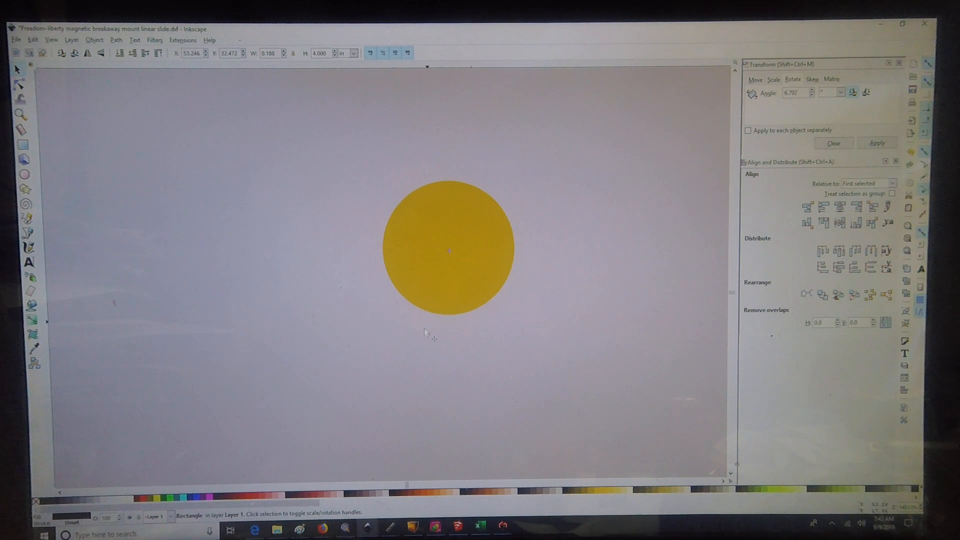
{"action": "key", "text": "Delete"}
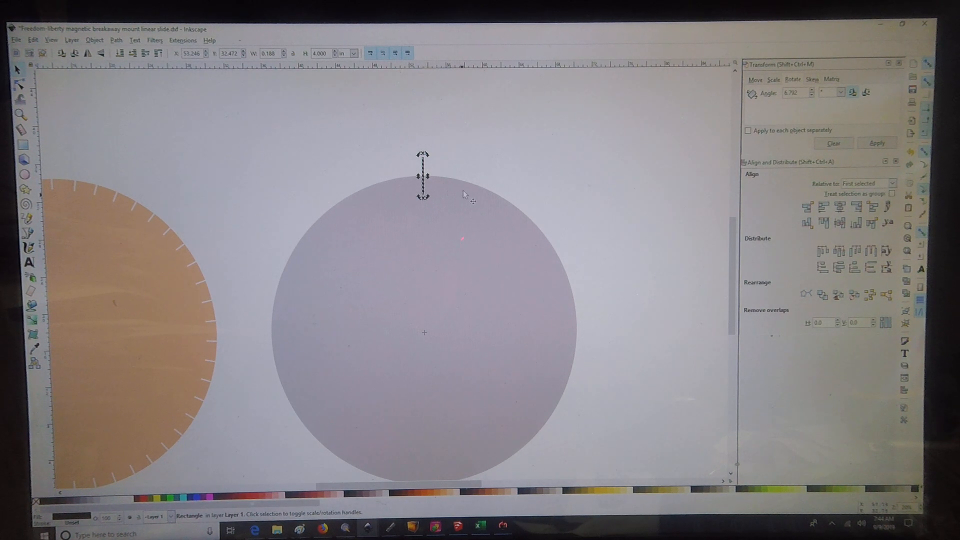
{"action": "mouse_move", "coordinate": [488, 223]}
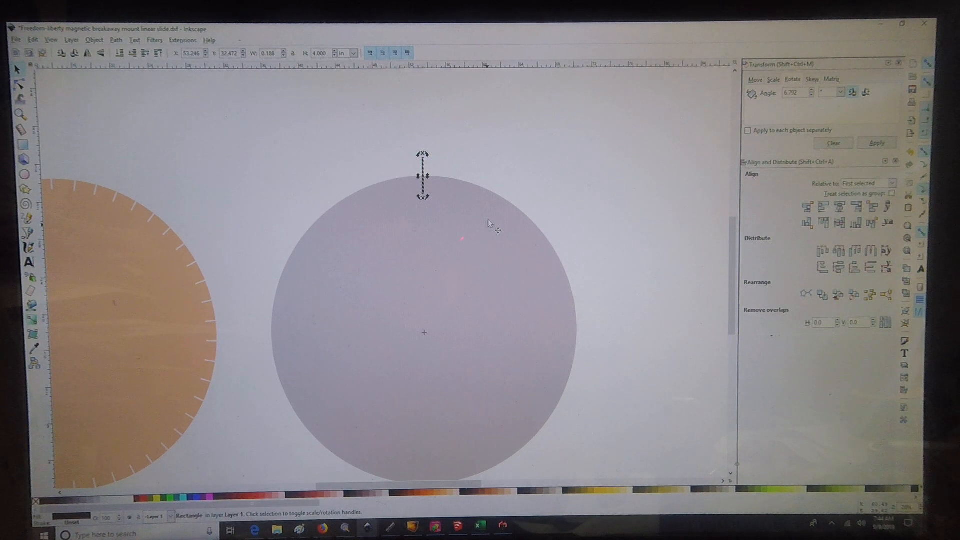
{"action": "mouse_move", "coordinate": [557, 170]}
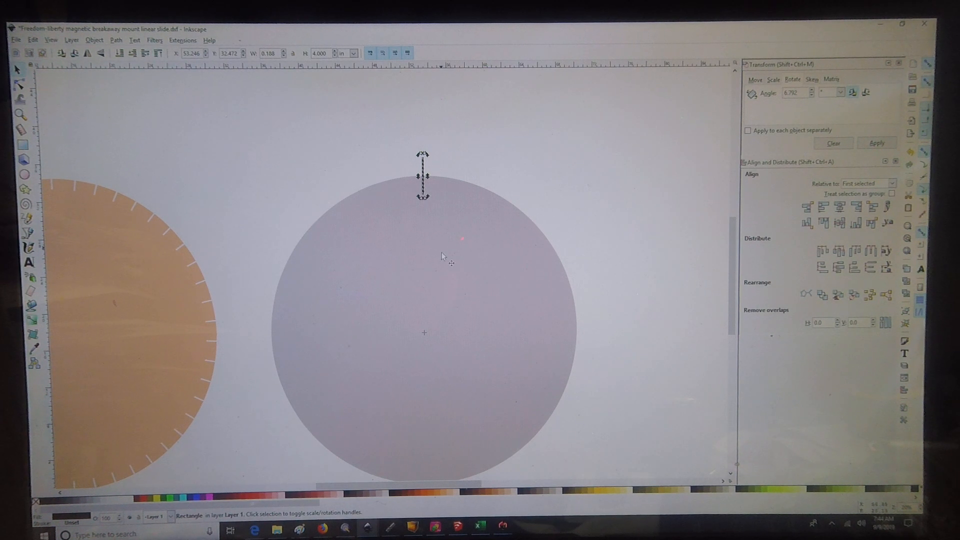
{"action": "mouse_move", "coordinate": [794, 104]}
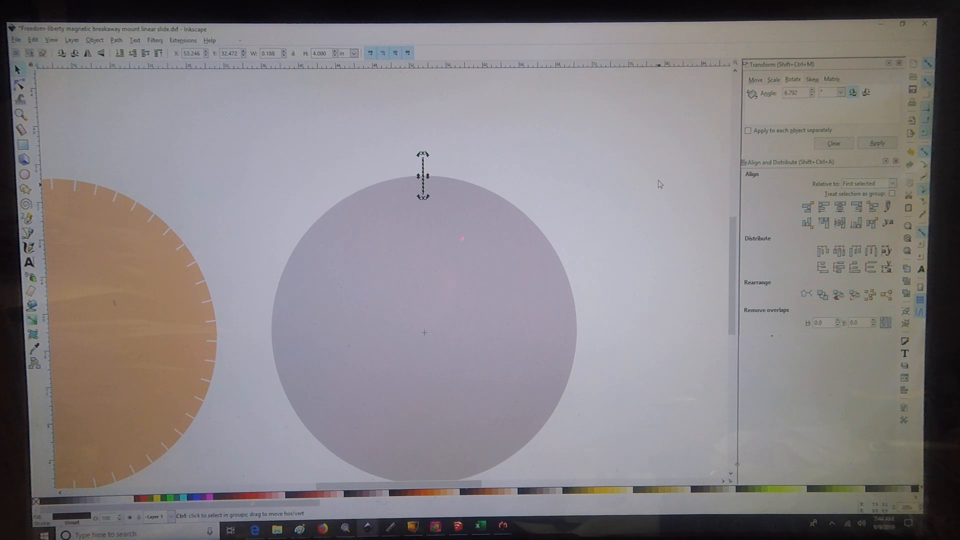
Apply Rotate to ten slot copies, stepping them from the top down the left side.
{"action": "left_click", "coordinate": [877, 142]}
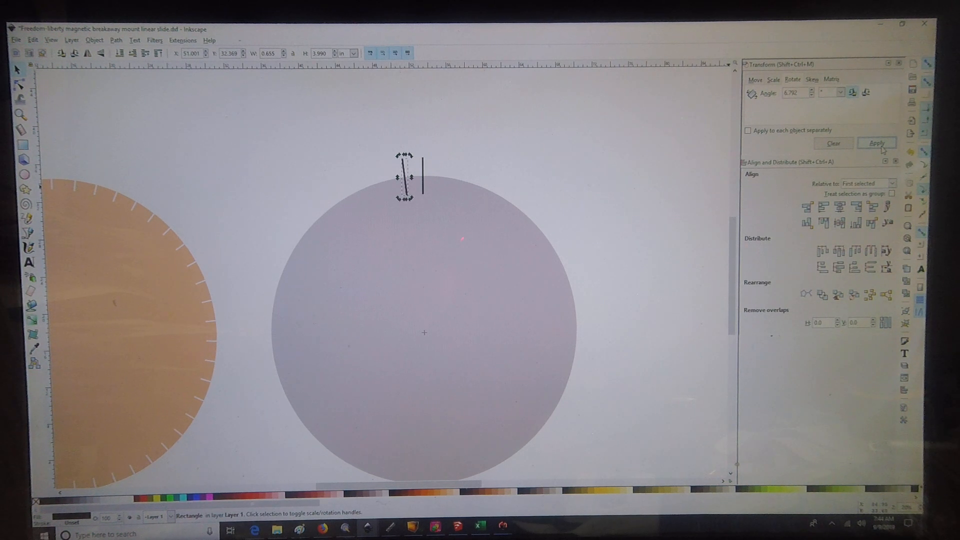
{"action": "left_click", "coordinate": [876, 143]}
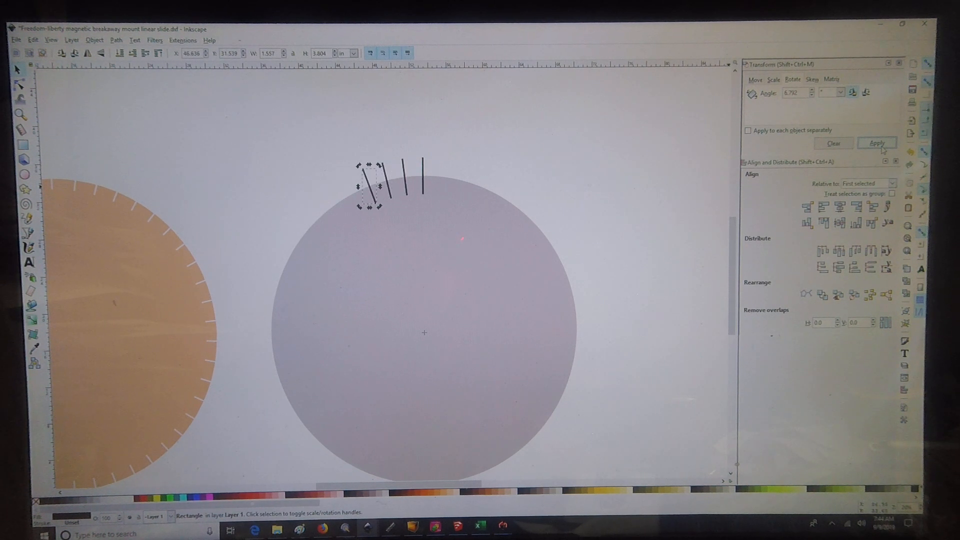
{"action": "left_click", "coordinate": [876, 143]}
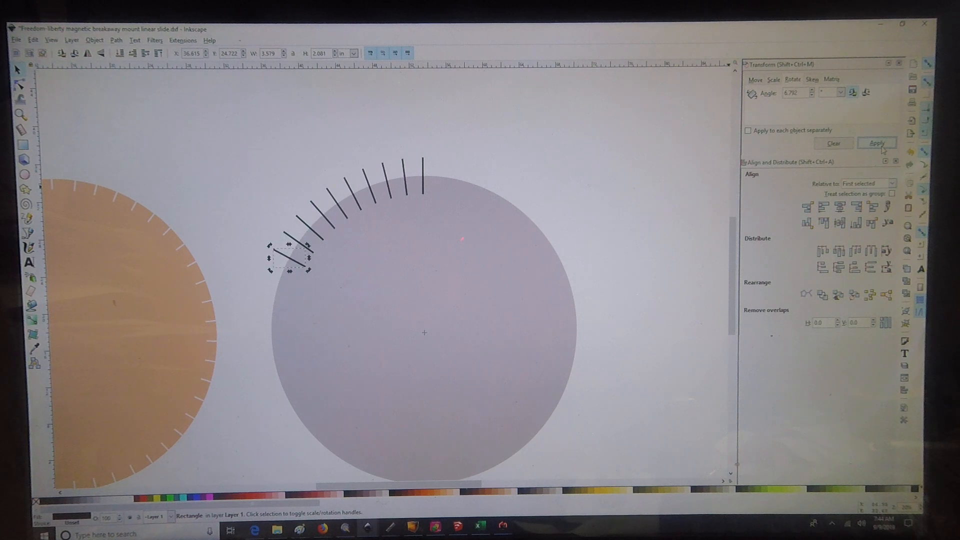
{"action": "left_click", "coordinate": [877, 142]}
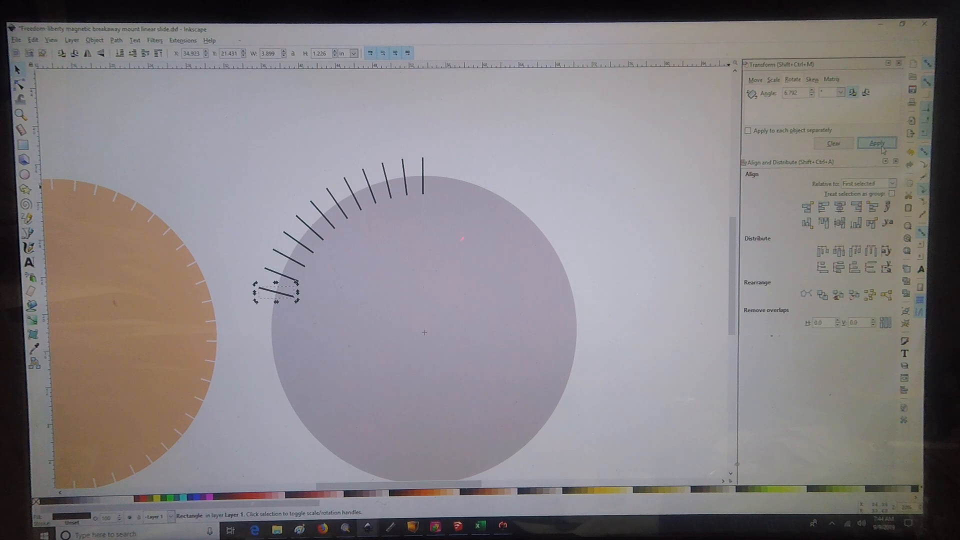
{"action": "left_click", "coordinate": [876, 142]}
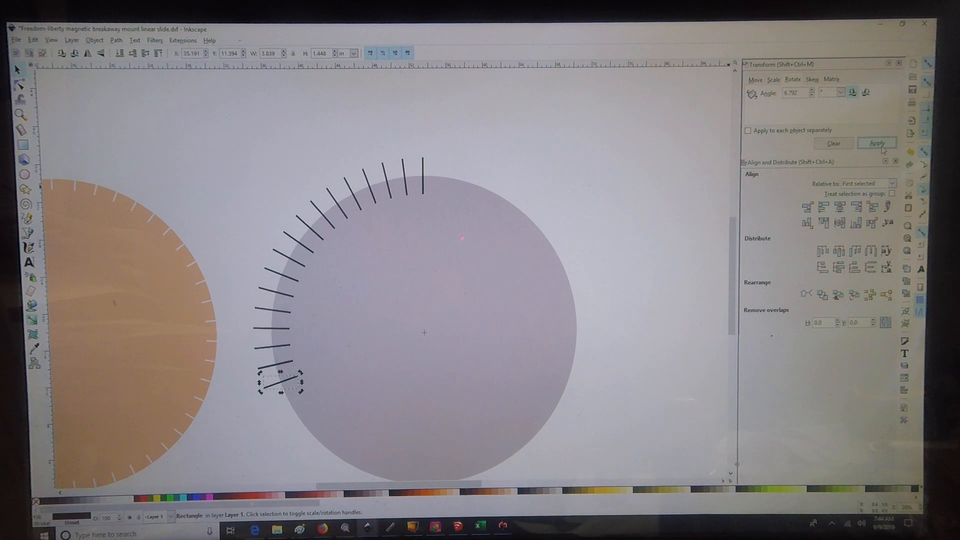
{"action": "left_click", "coordinate": [877, 143]}
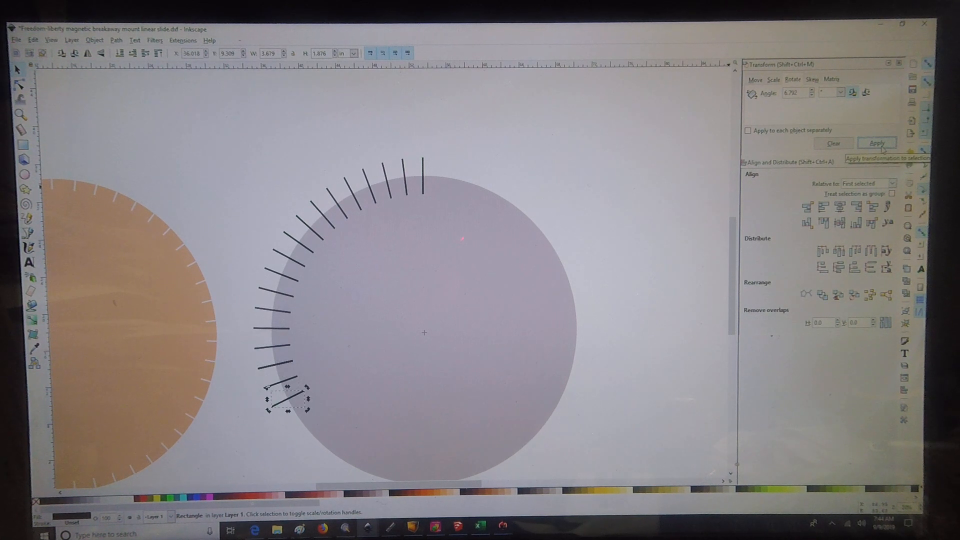
{"action": "left_click", "coordinate": [877, 142]}
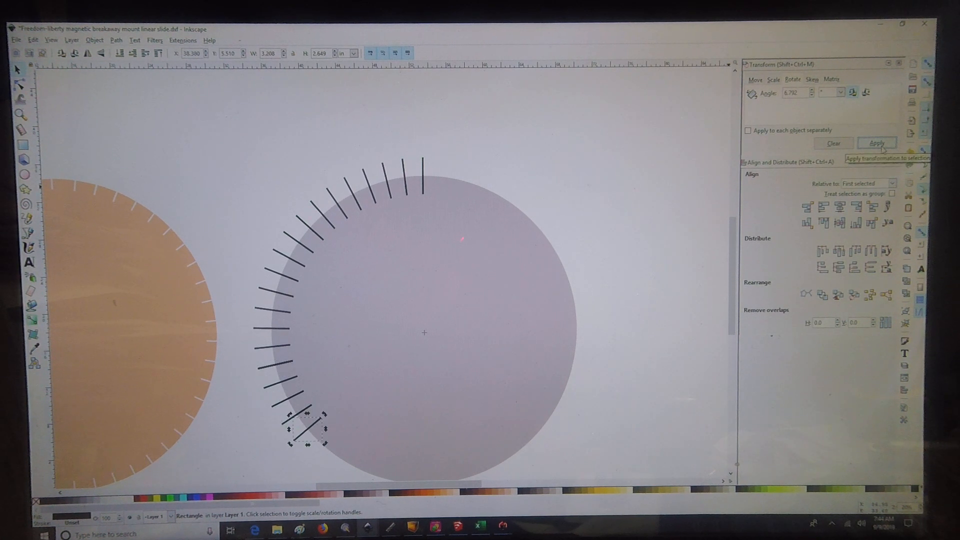
{"action": "left_click", "coordinate": [877, 142]}
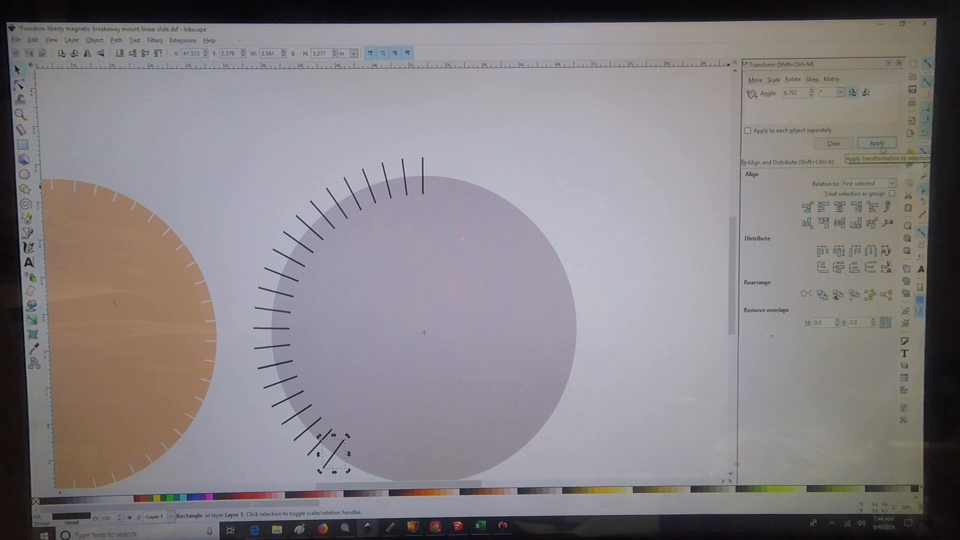
{"action": "left_click", "coordinate": [877, 143]}
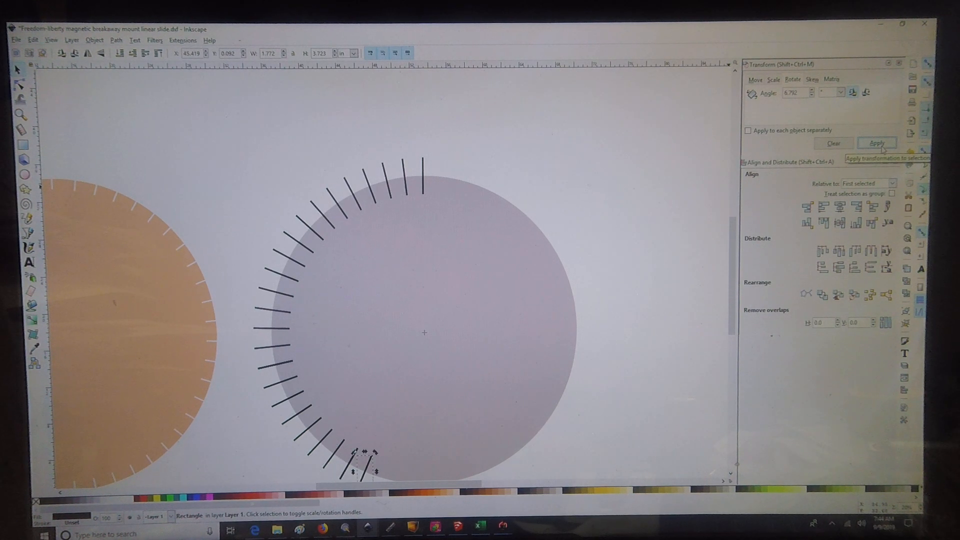
{"action": "left_click", "coordinate": [876, 142]}
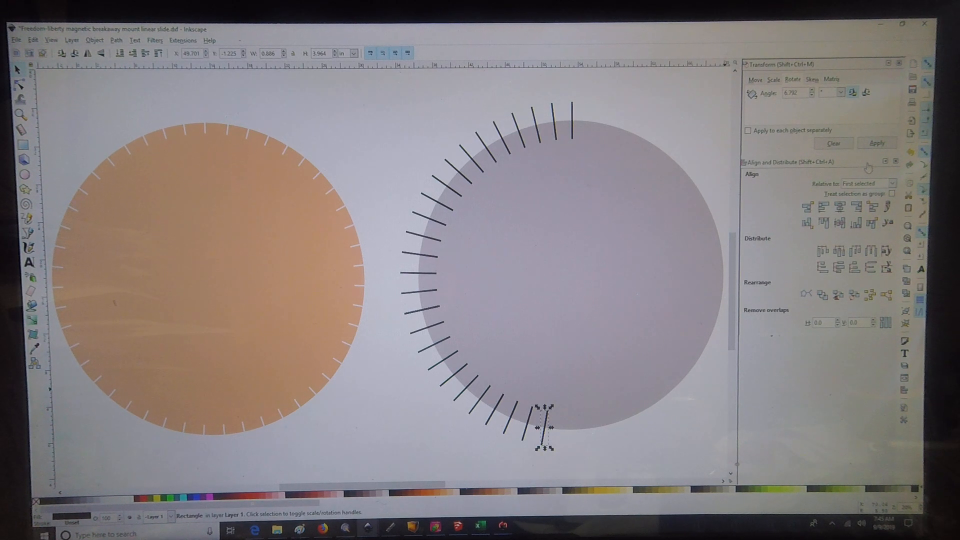
Rotate four more slot copies up the right side to close the ring, then deselect.
{"action": "left_click", "coordinate": [878, 143]}
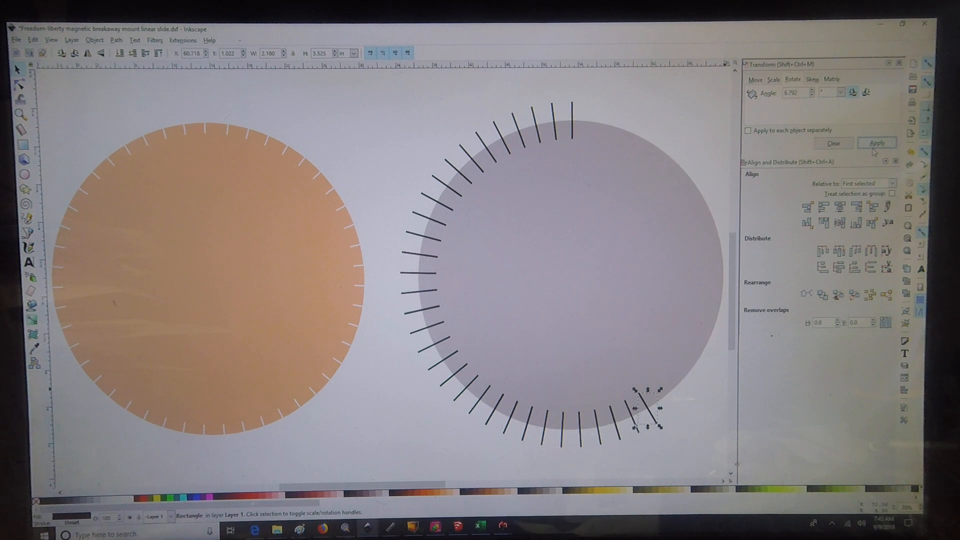
{"action": "left_click", "coordinate": [876, 142]}
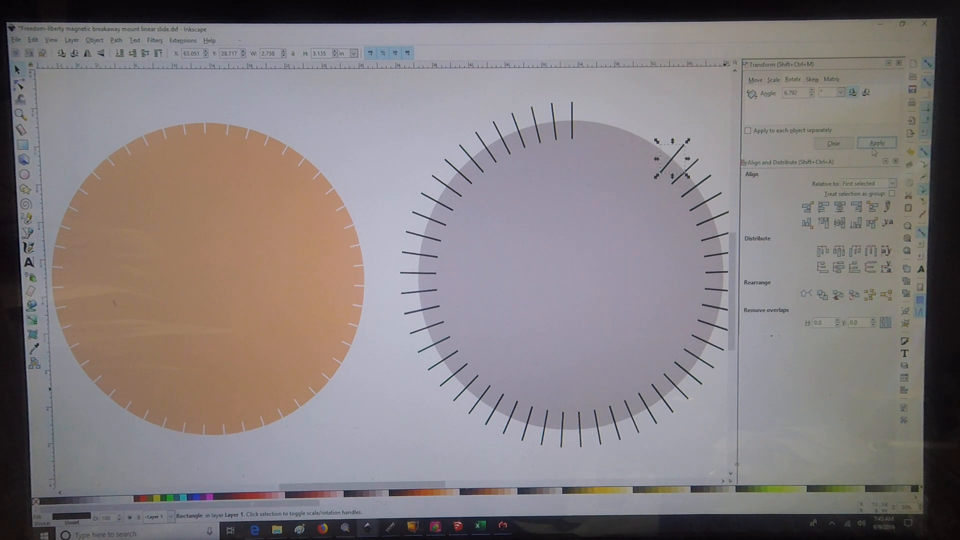
{"action": "left_click", "coordinate": [877, 142]}
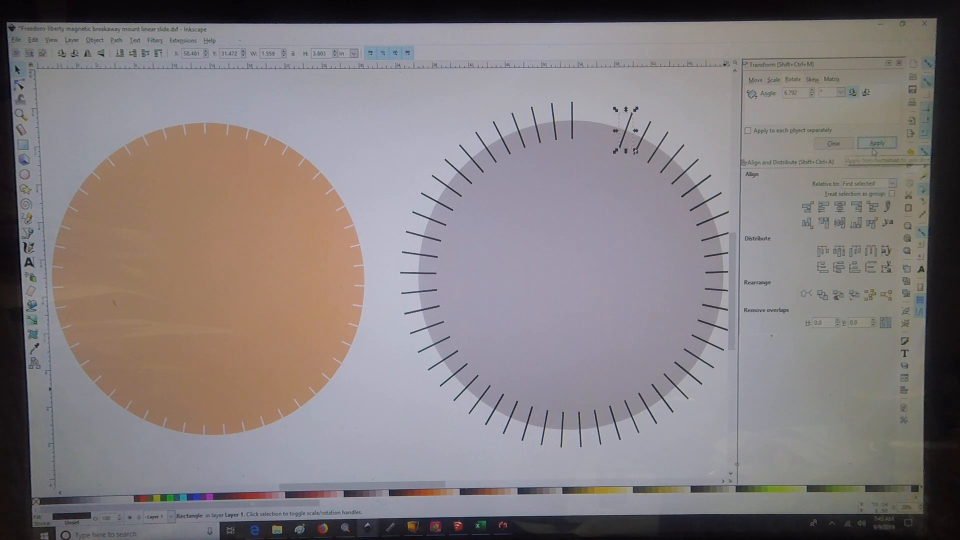
{"action": "left_click", "coordinate": [876, 142]}
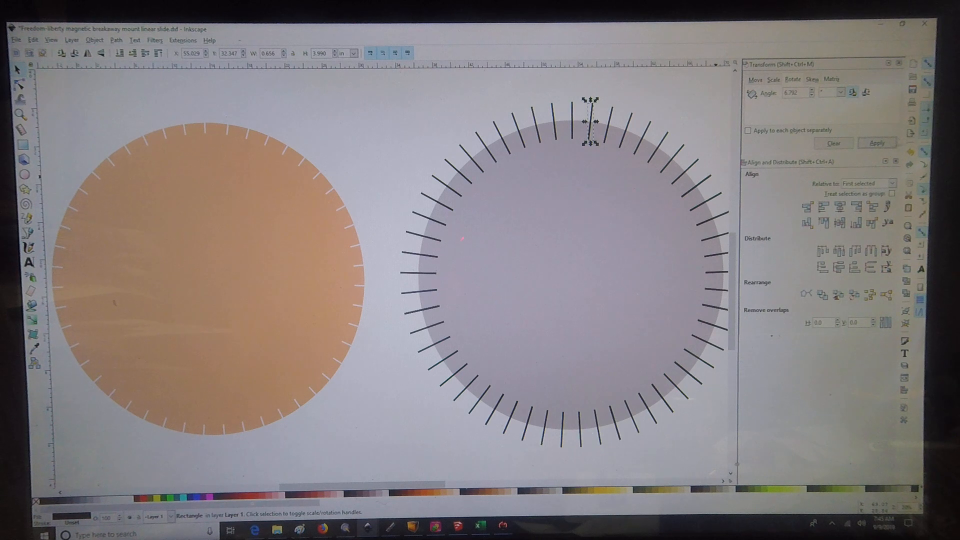
{"action": "left_click", "coordinate": [551, 306]}
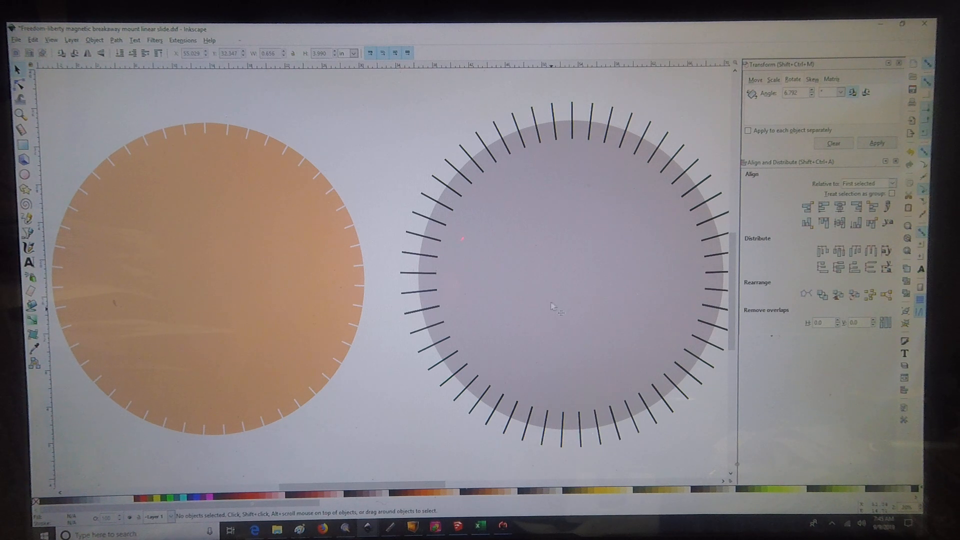
{"action": "left_click", "coordinate": [557, 309]}
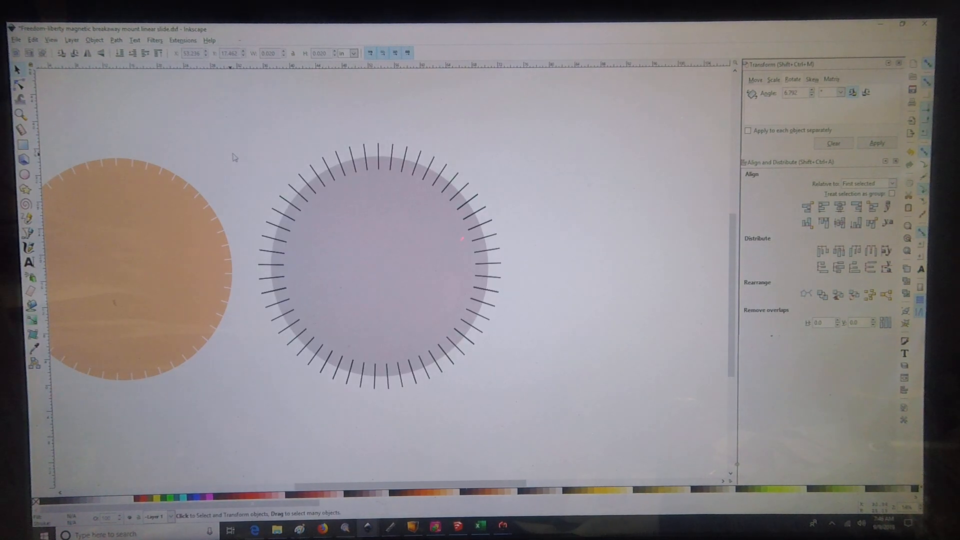
Select the grey circle and all its surrounding slot rectangles together.
{"action": "left_click", "coordinate": [379, 245]}
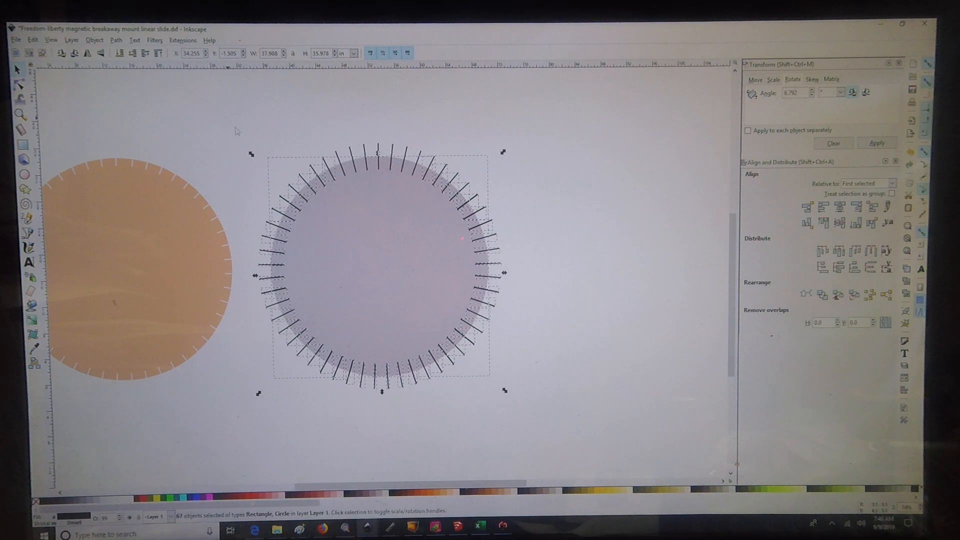